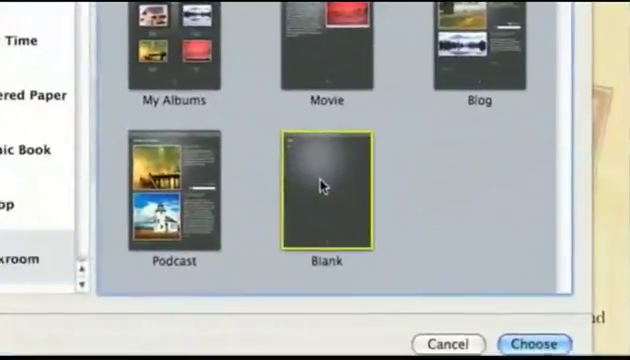
Create a new page in crypes.com from the Blank template
click(535, 343)
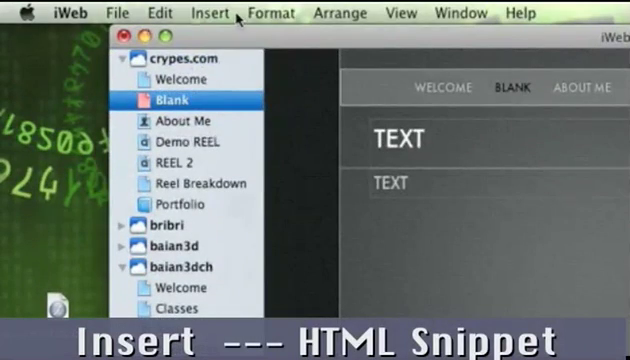
Insert an HTML Snippet onto the blank page for the BaiAn3dMap2.swf embed code
click(210, 12)
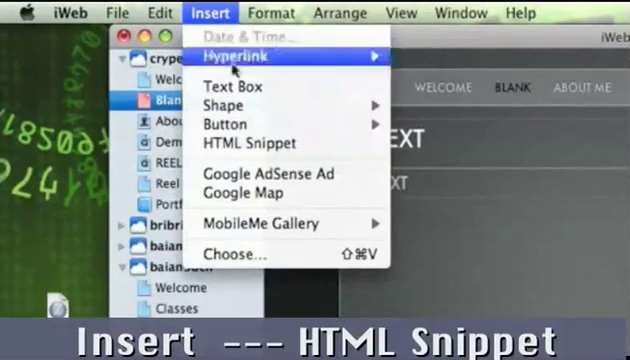
mouse_move(247, 143)
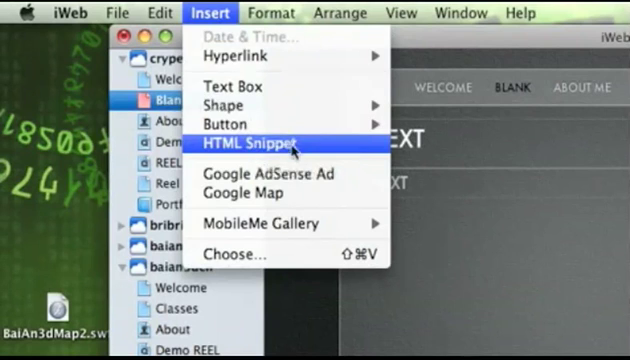
click(256, 143)
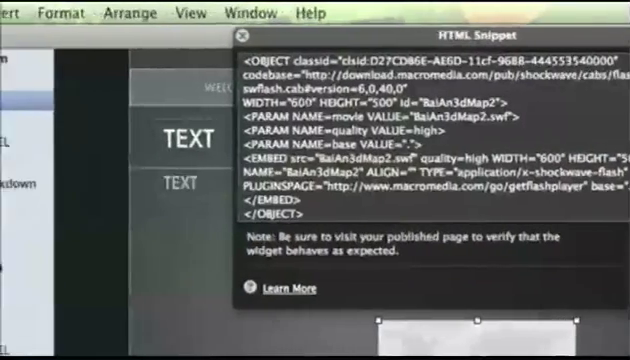
Edit and apply the BaiAn3dMap2.swf embed code, then close the snippet window
double_click(285, 101)
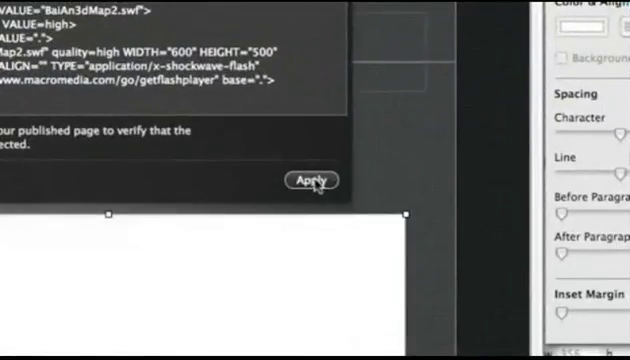
click(311, 180)
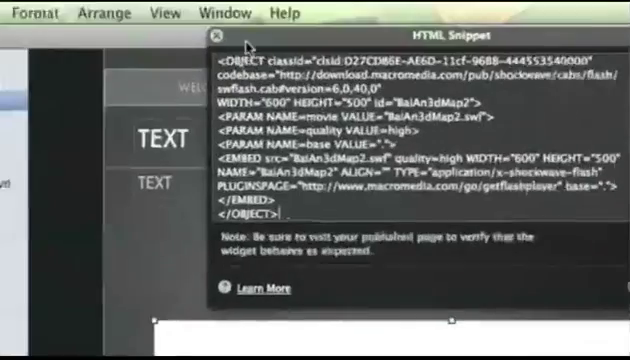
click(221, 37)
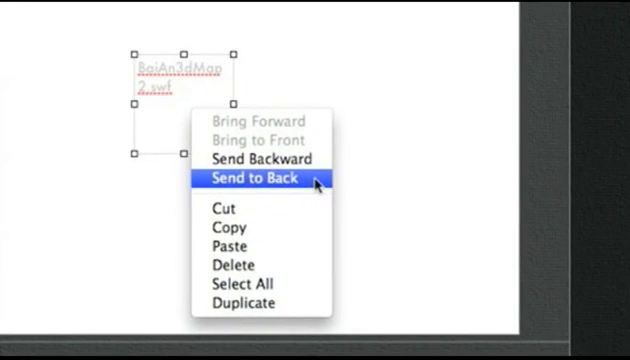
Send the BaiAn3dMap2.swf snippet to the back layer
click(255, 180)
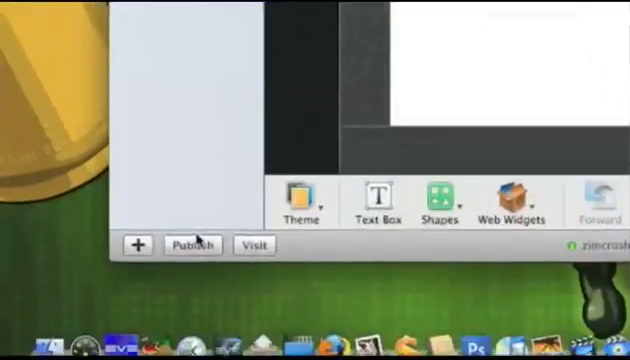
mouse_move(195, 220)
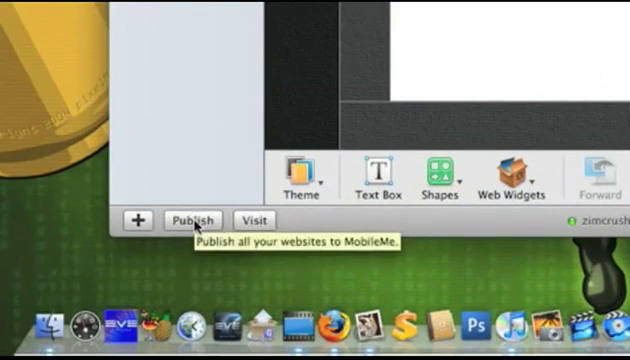
Publish all sites to MobileMe and visit the live site
click(196, 220)
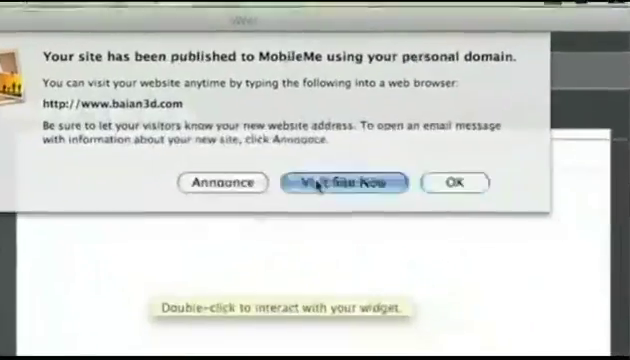
click(340, 182)
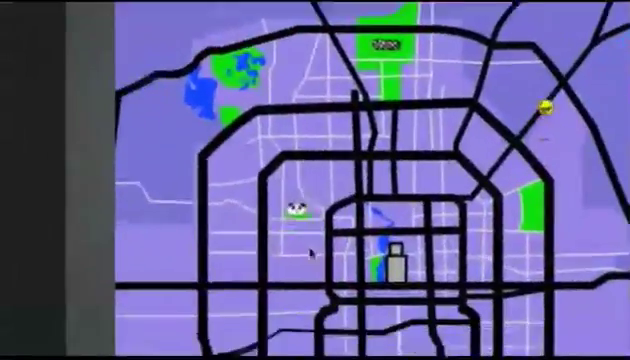